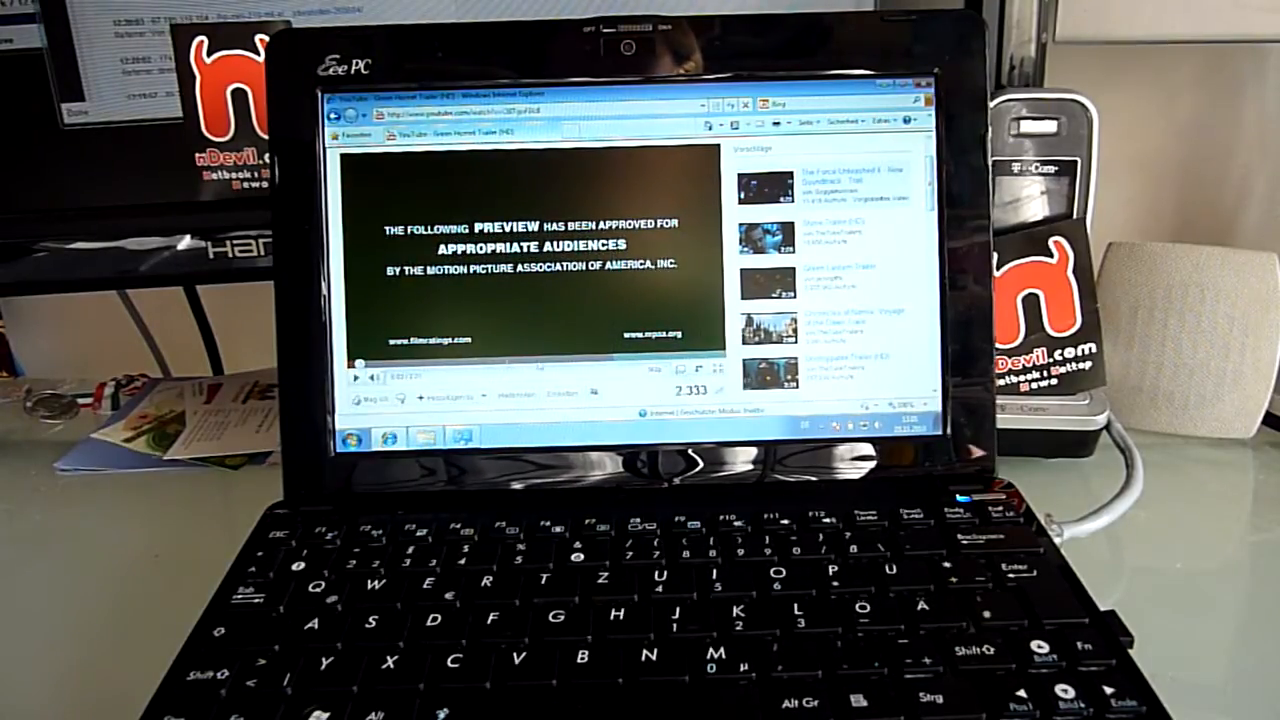
pyautogui.click(356, 376)
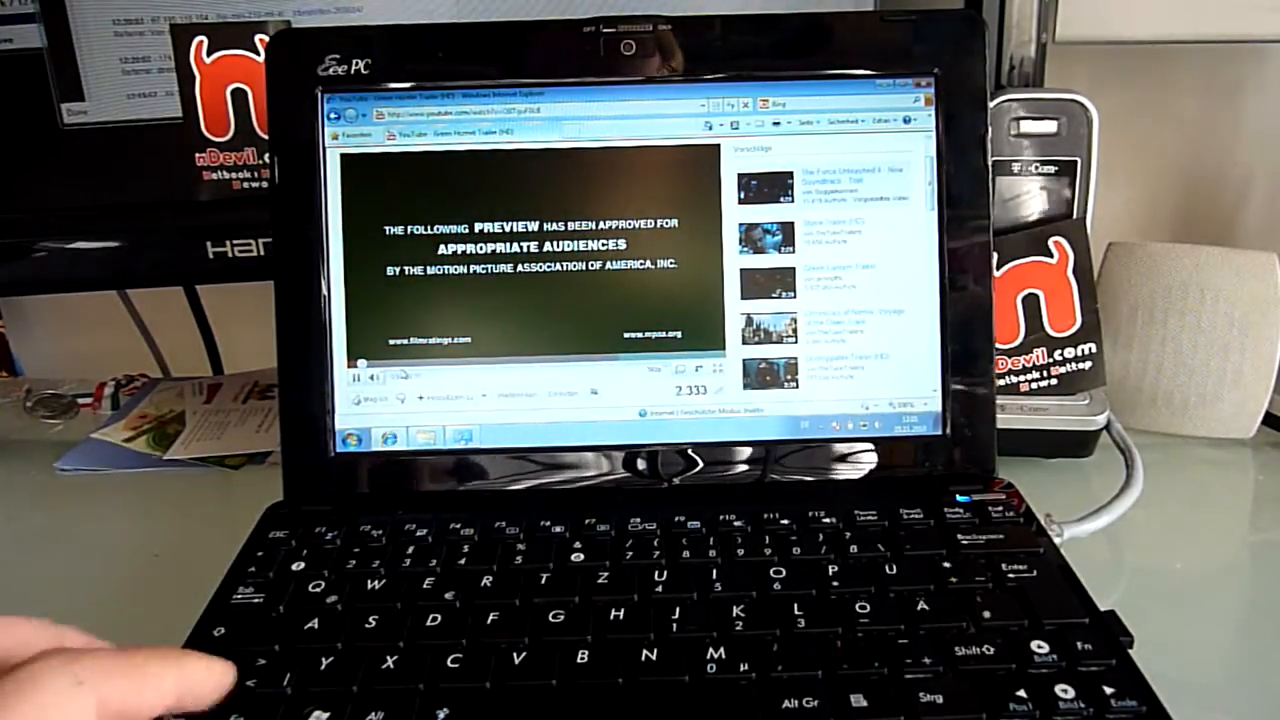